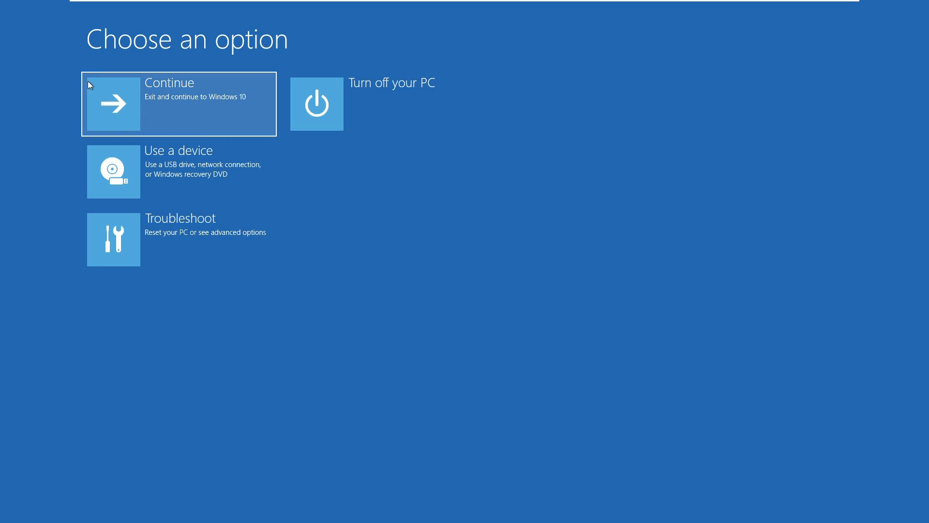
mouse_move(149, 255)
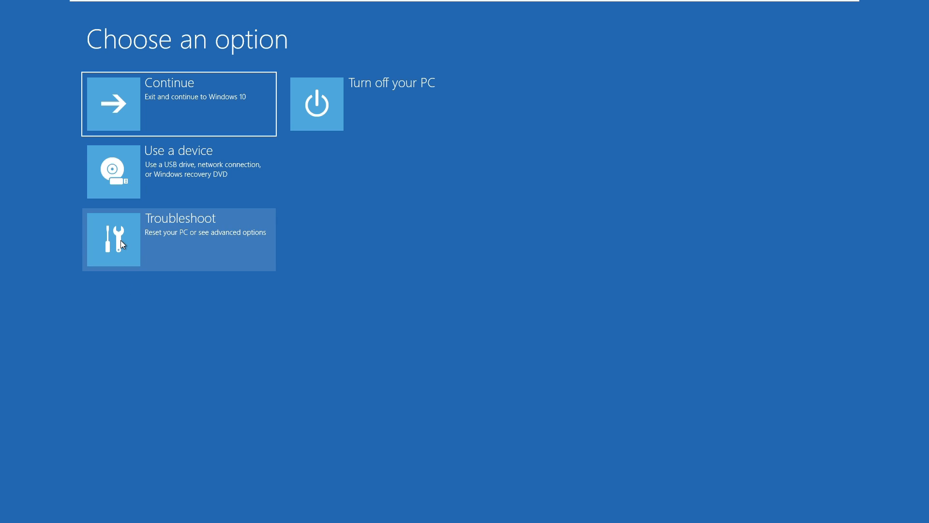
Step: Open Troubleshoot from the Windows Recovery Environment options screen
left_click(178, 240)
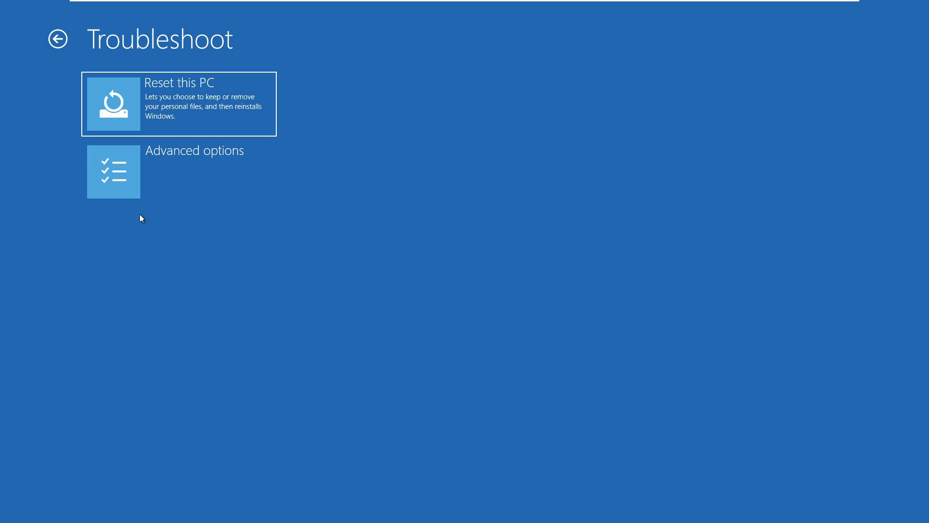
mouse_move(106, 179)
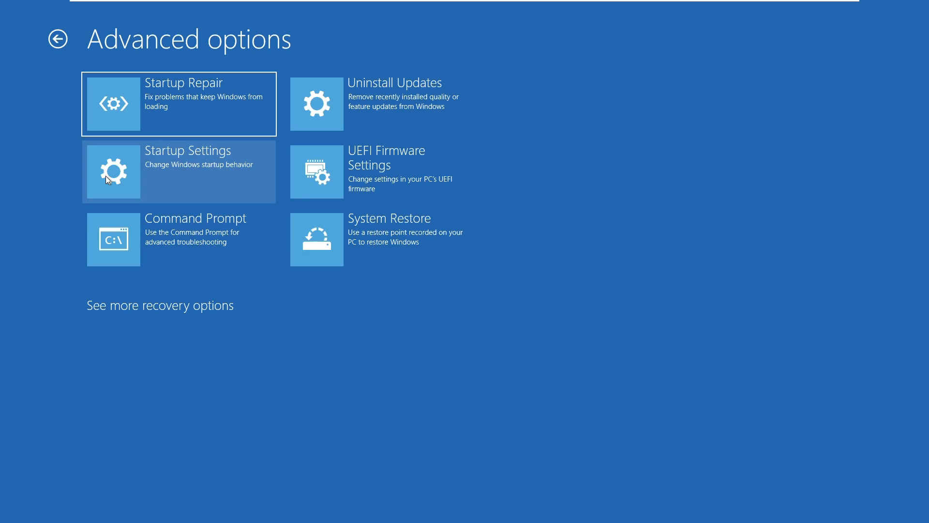
mouse_move(168, 245)
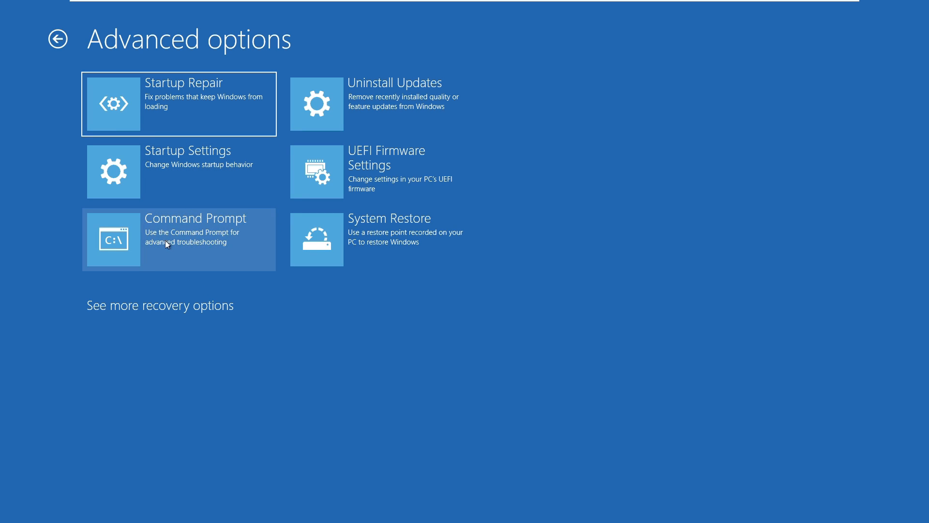
mouse_move(122, 270)
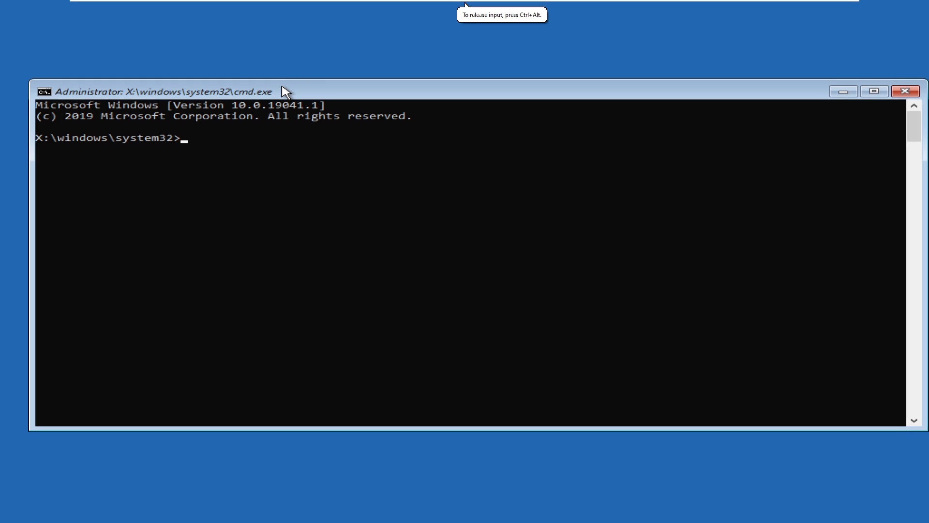
Step: Enter a copy command backing up C:\Windows\System32\Utilman.exe as Utilman.exebak
type("copy")
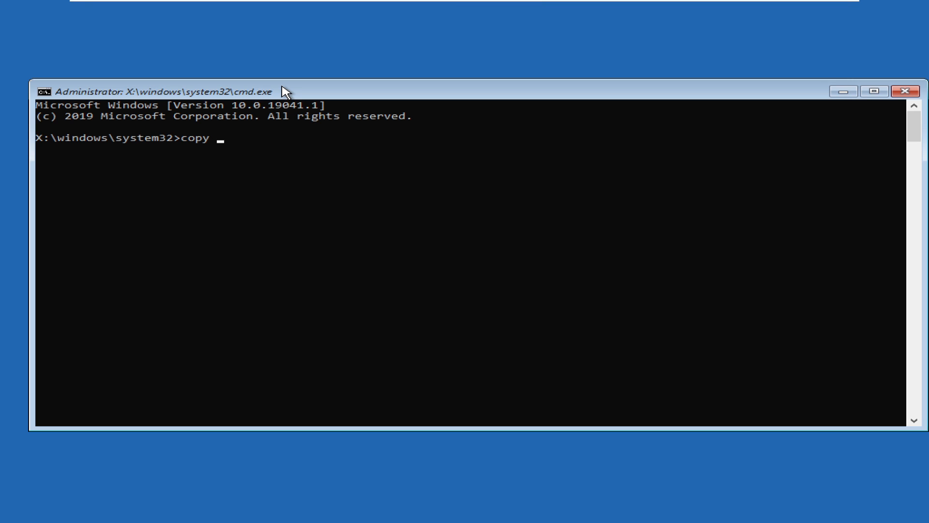
type("C:")
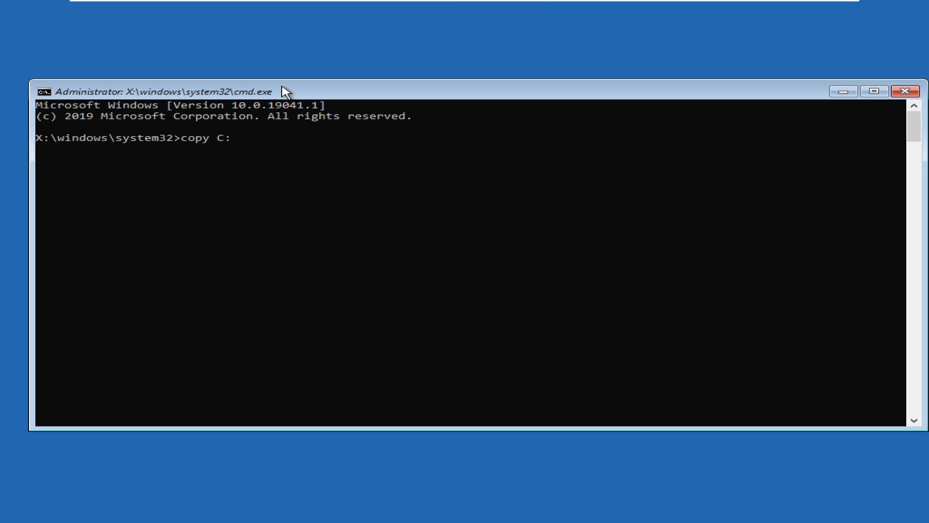
type("\\")
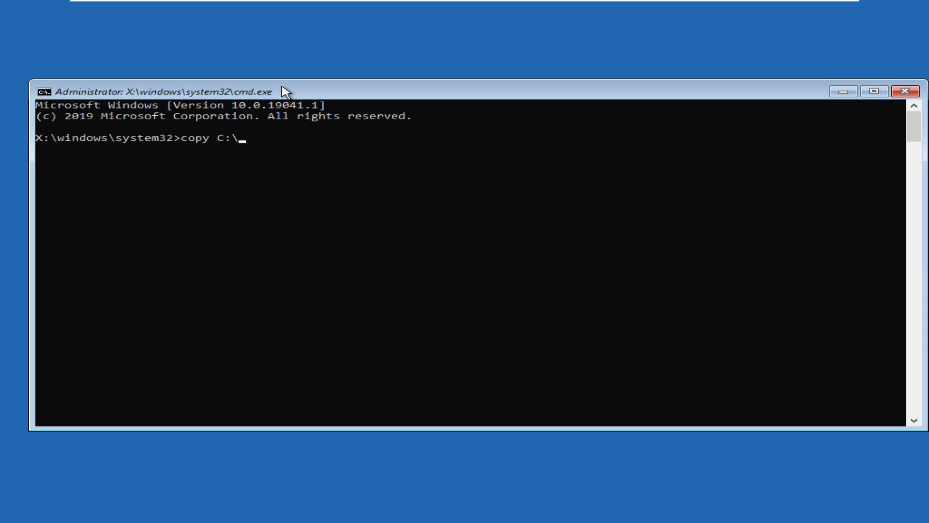
type("Windows")
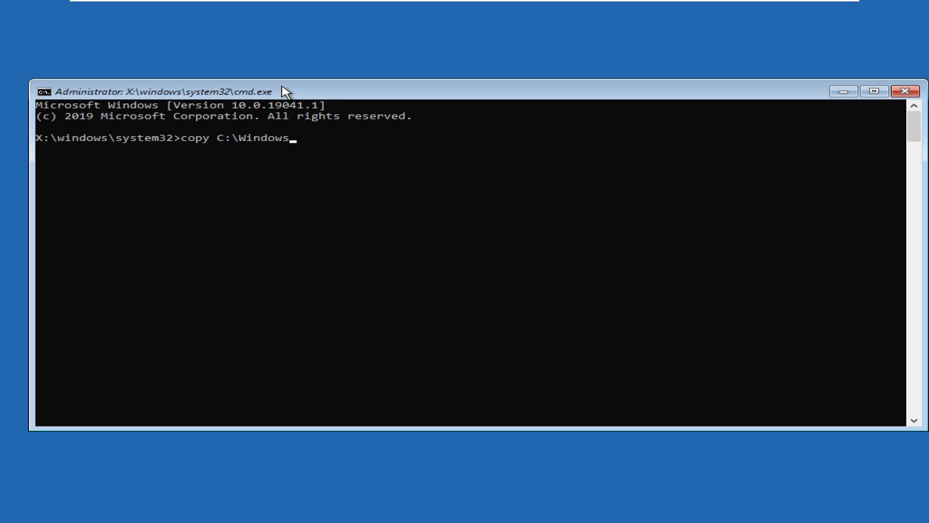
type("\\")
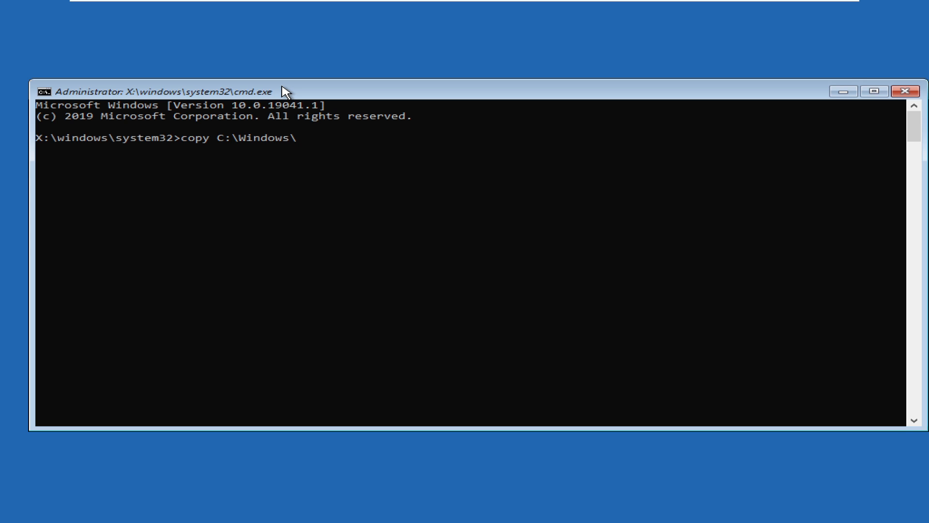
type("S")
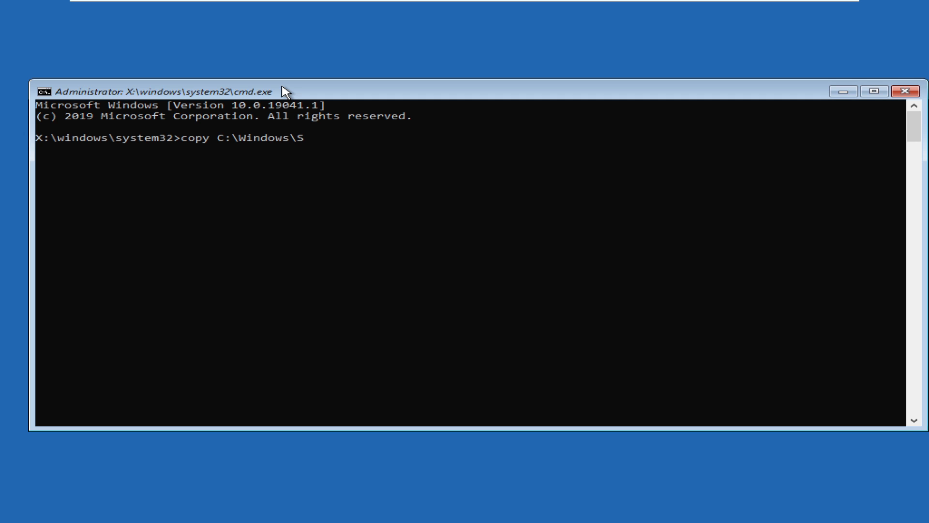
type("ys")
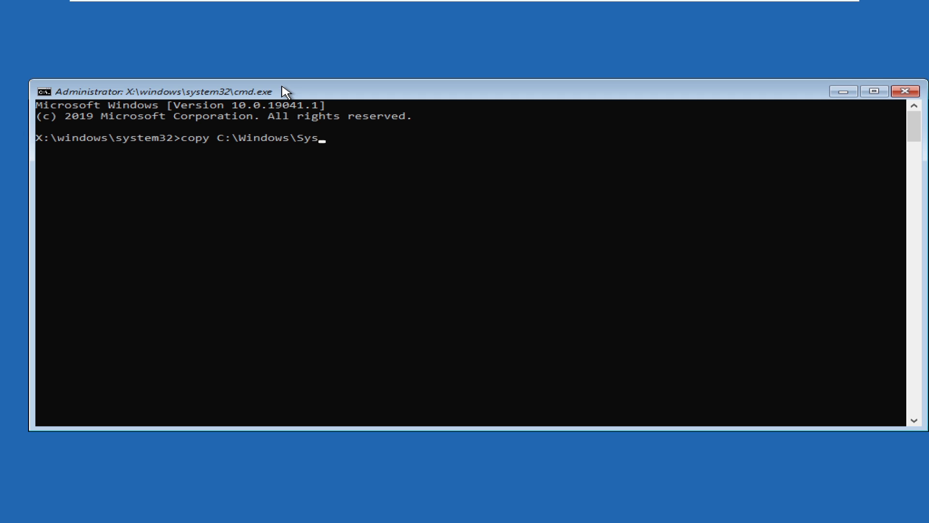
type("tem")
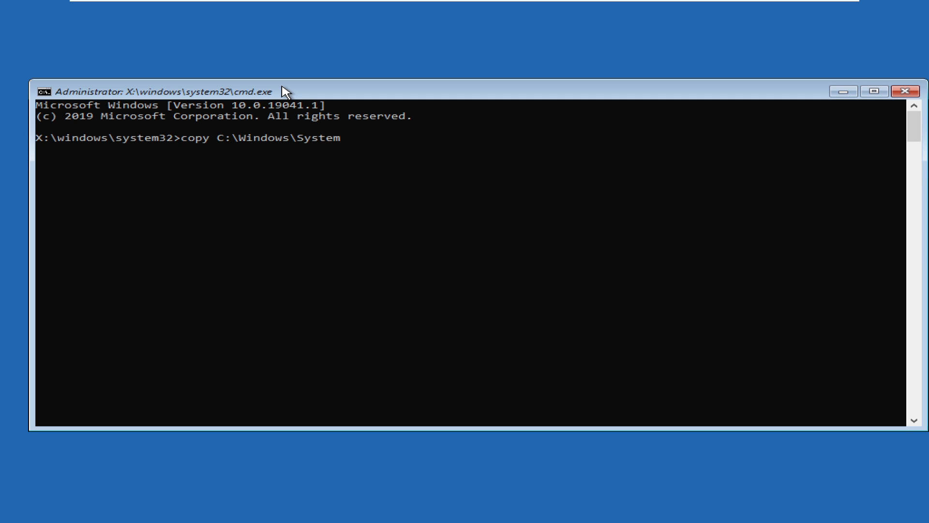
type("32")
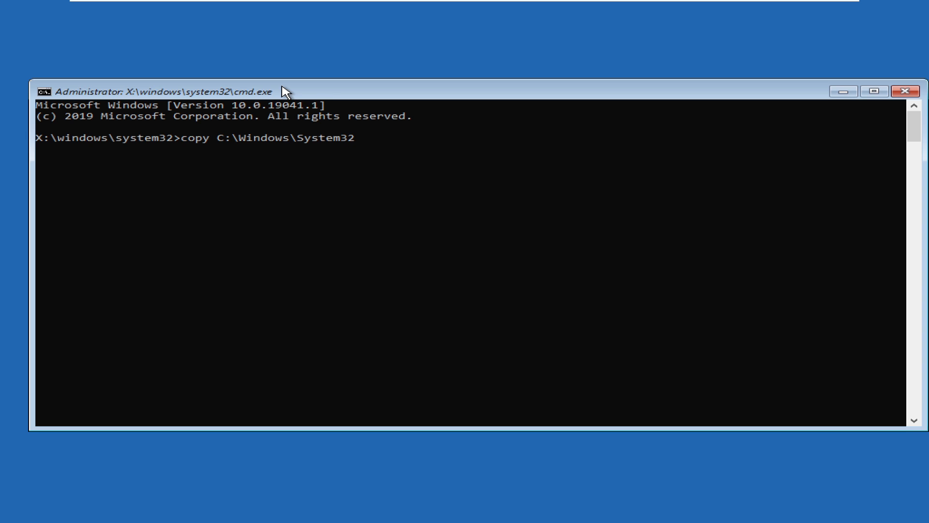
type("\\Uti")
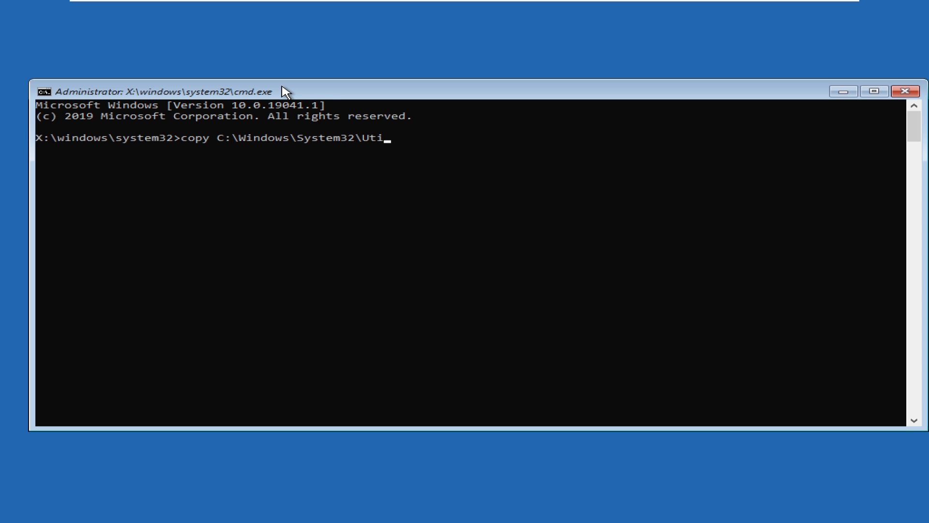
type("lman.exe C:")
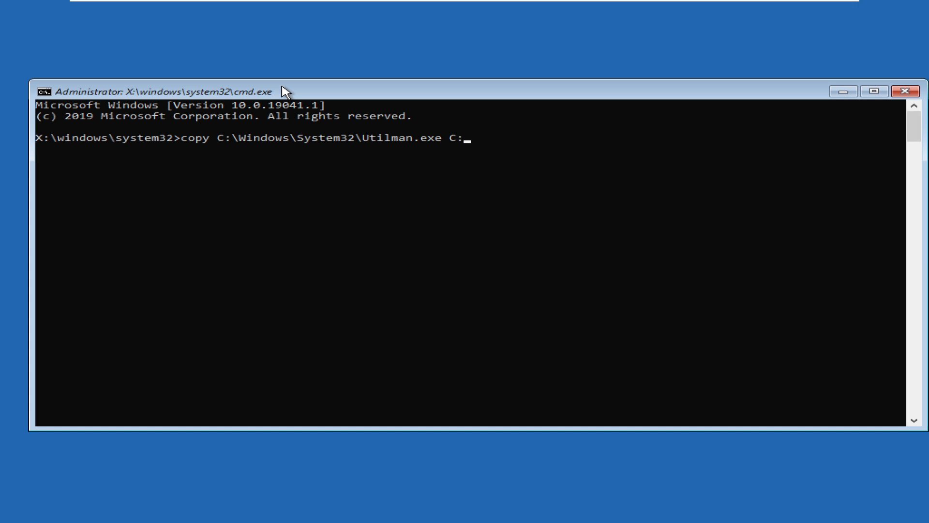
type("\\Windows")
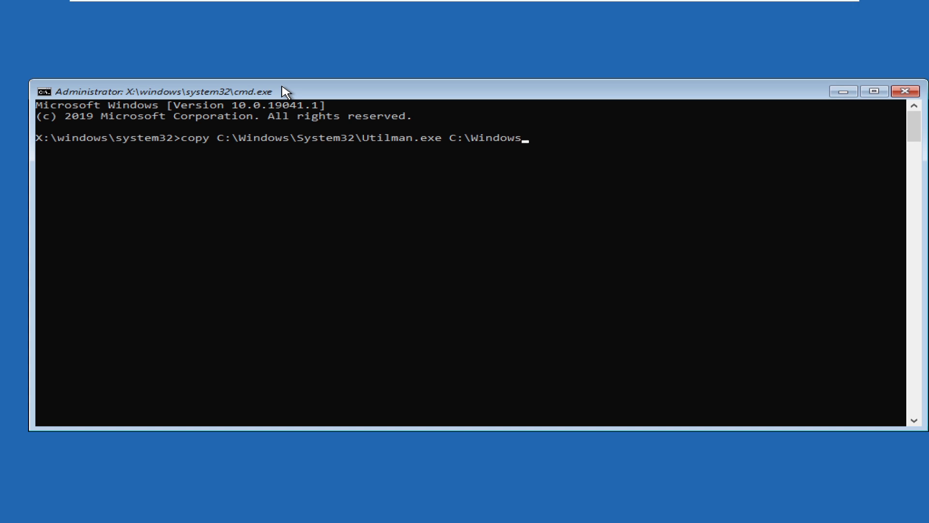
type("\\System")
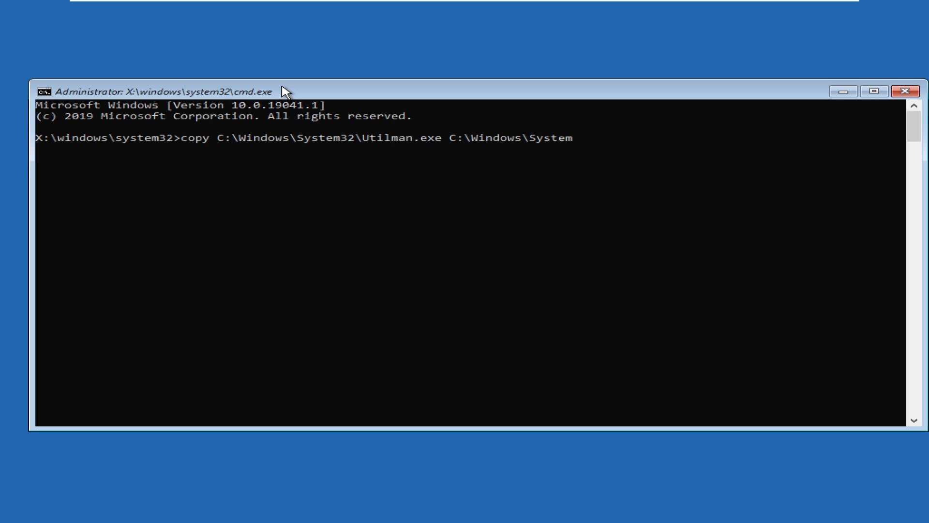
type("32\\")
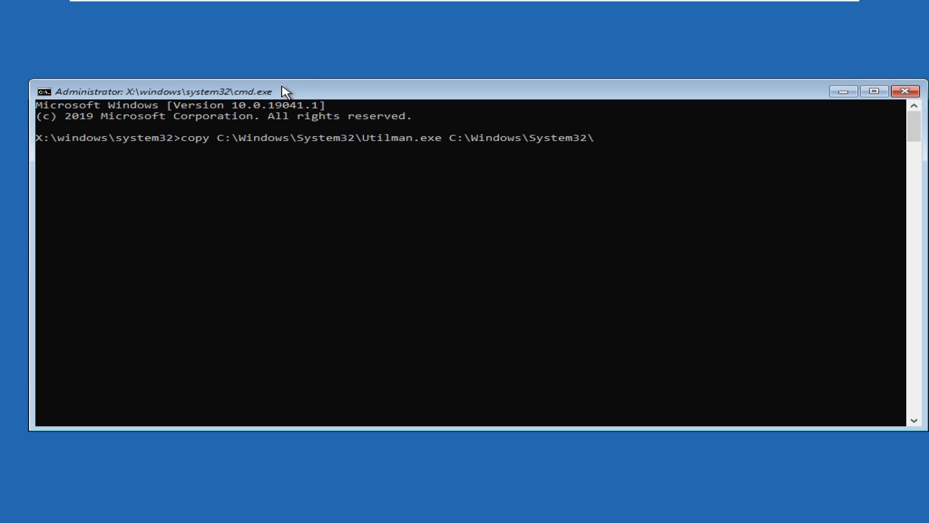
type("Utilman")
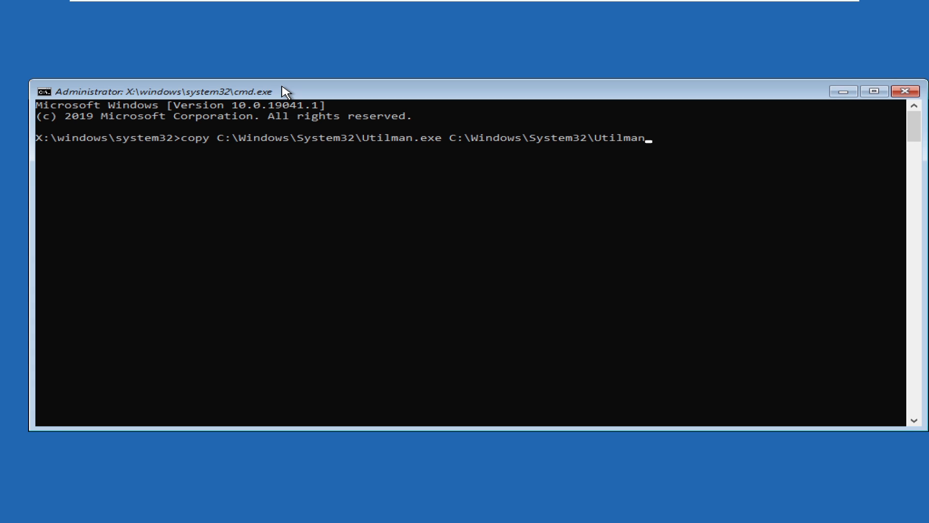
type(".")
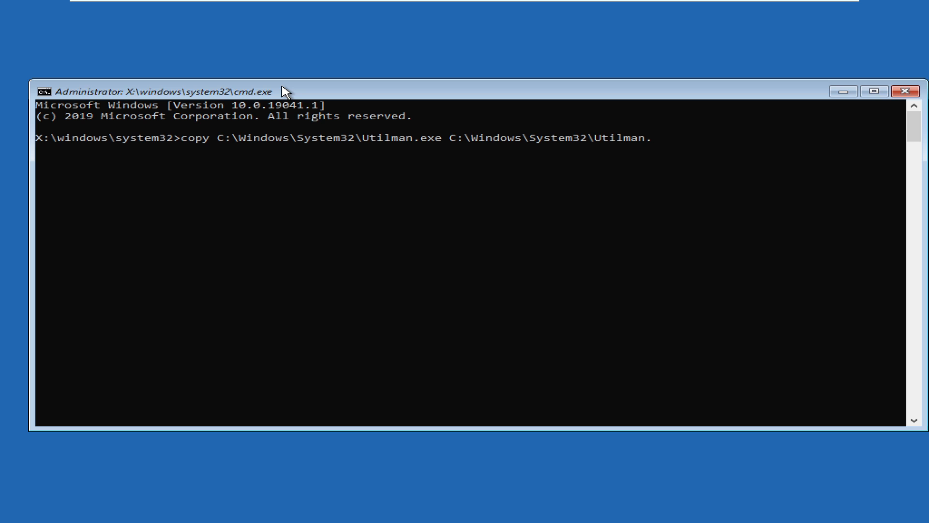
type("ba")
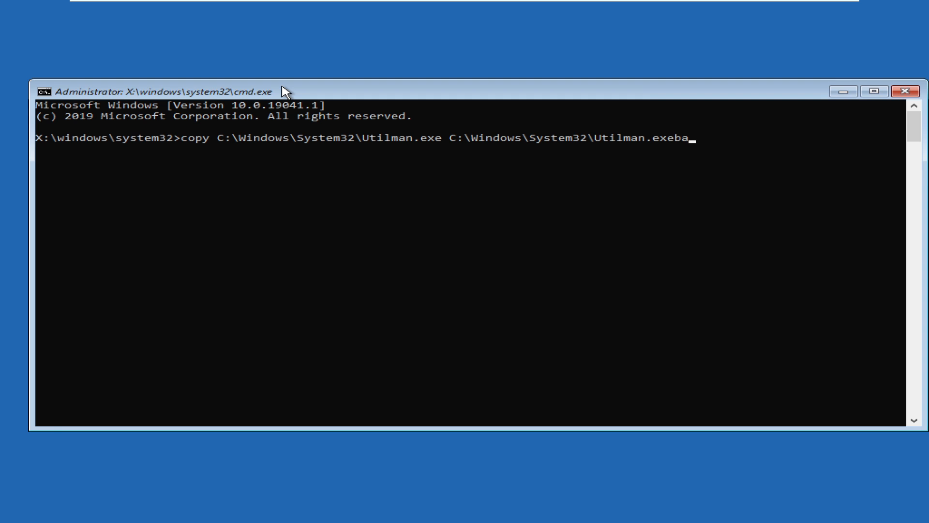
type("k")
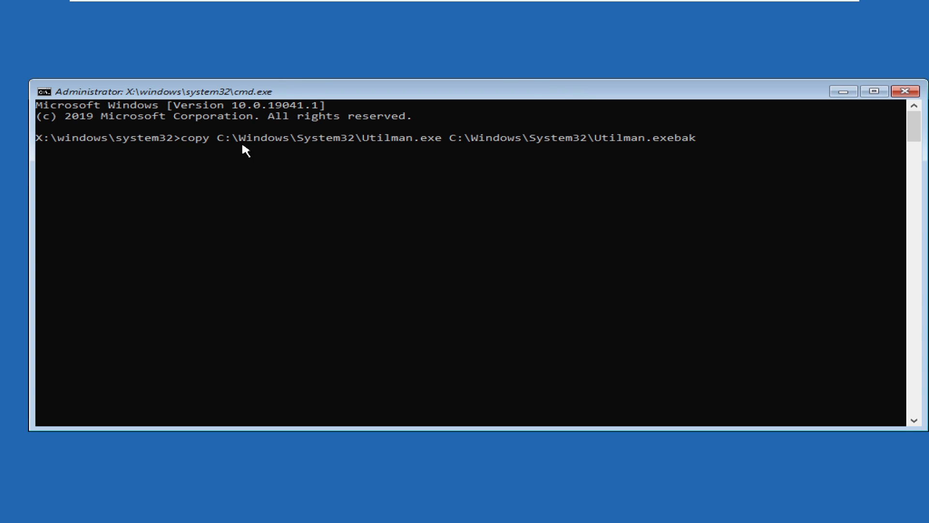
mouse_move(760, 161)
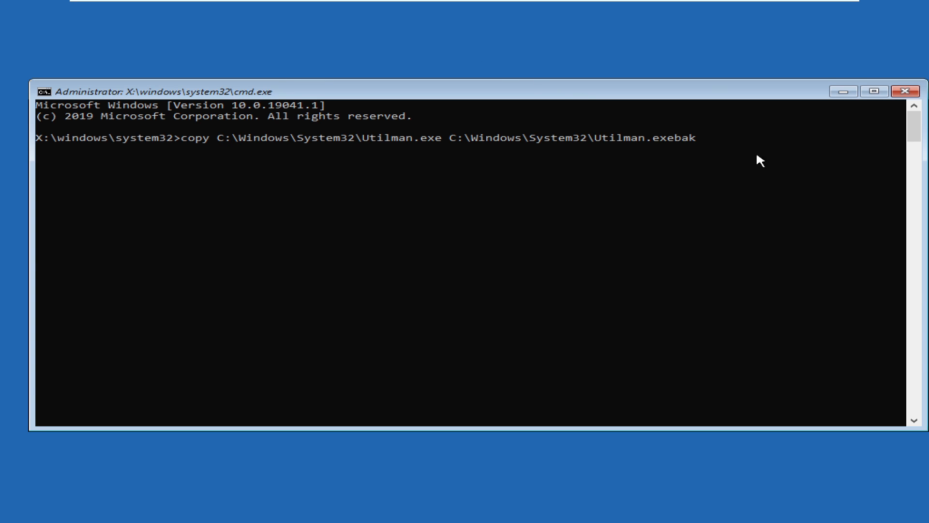
mouse_move(813, 132)
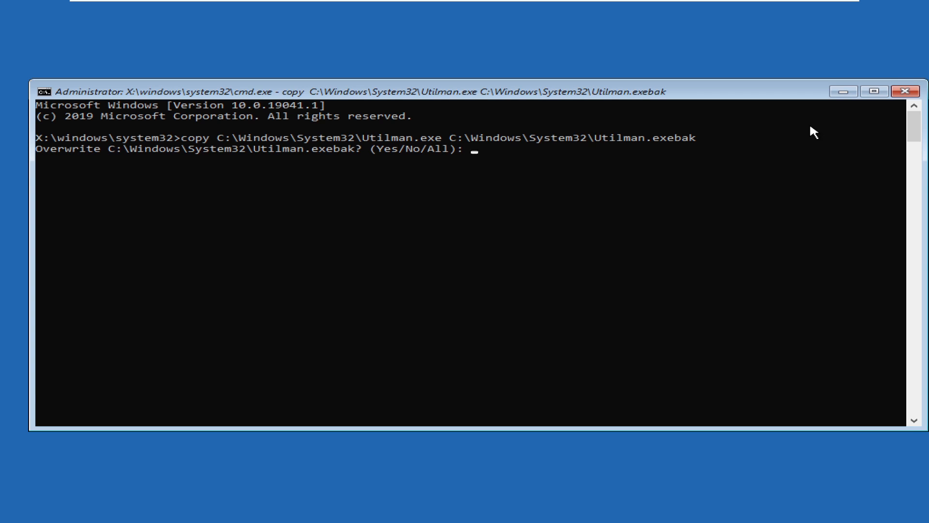
Step: Answer y to overwrite Utilman.exebak and start the next copy command
type("y")
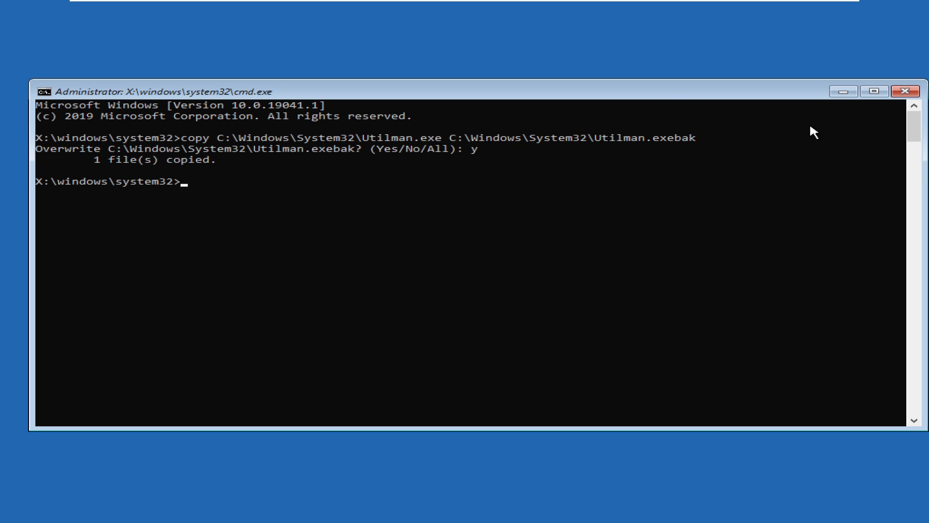
mouse_move(116, 170)
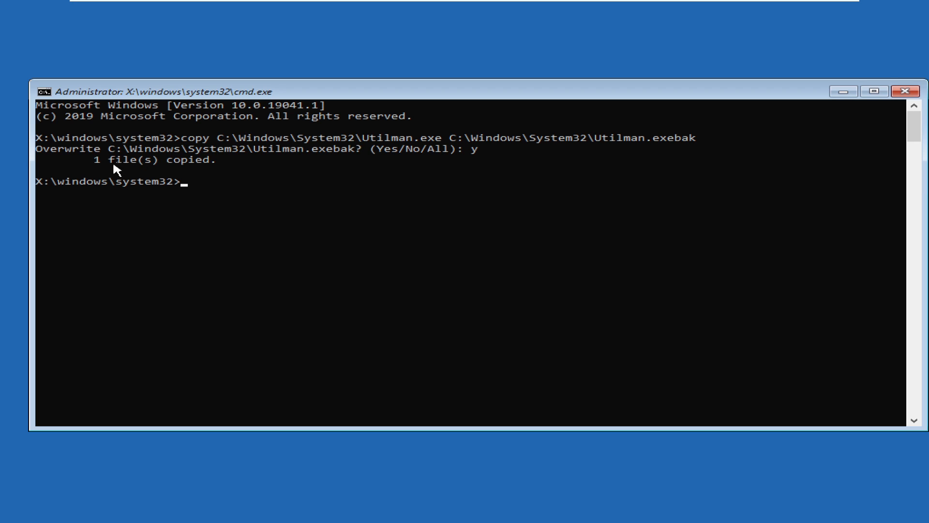
mouse_move(131, 168)
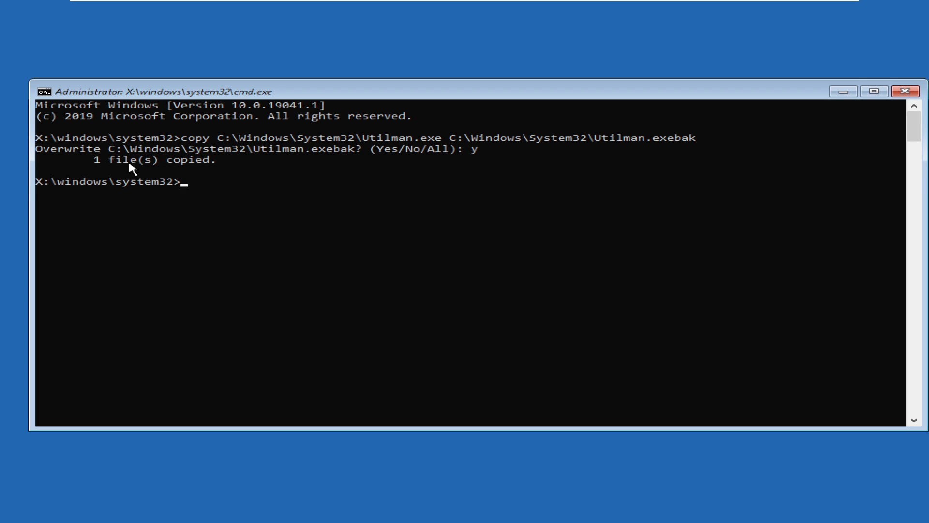
mouse_move(290, 195)
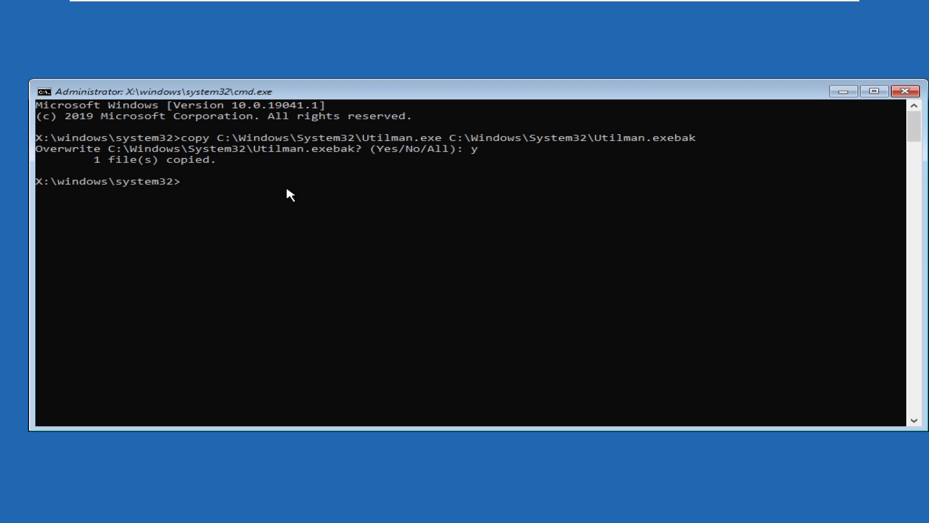
type("copy")
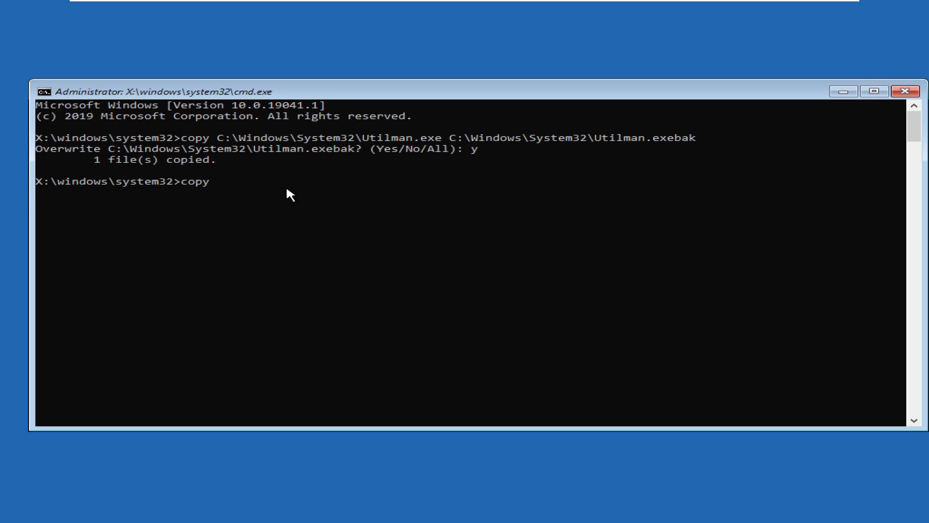
Step: Copy C:\Windows\system32\cmd.exe over System32\Utilman.exe, forcing overwrite with /y
type("C:\\")
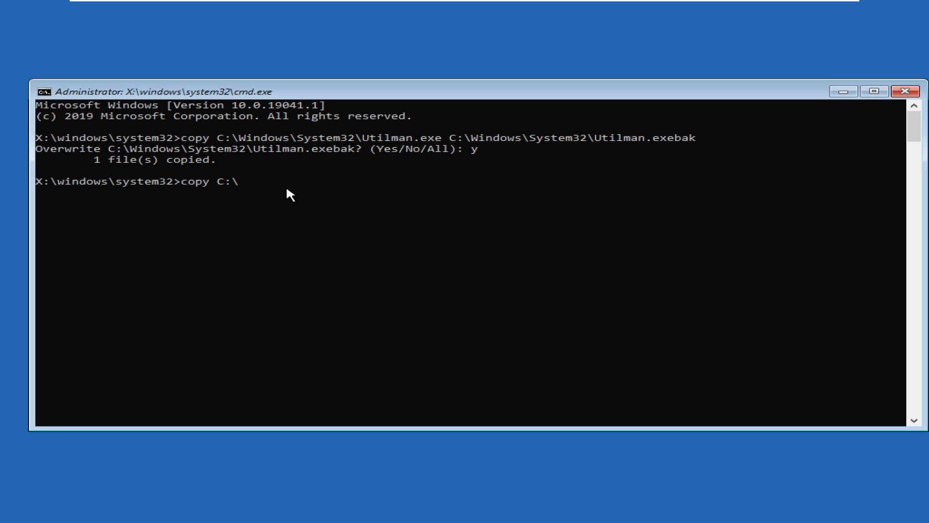
type("Windows")
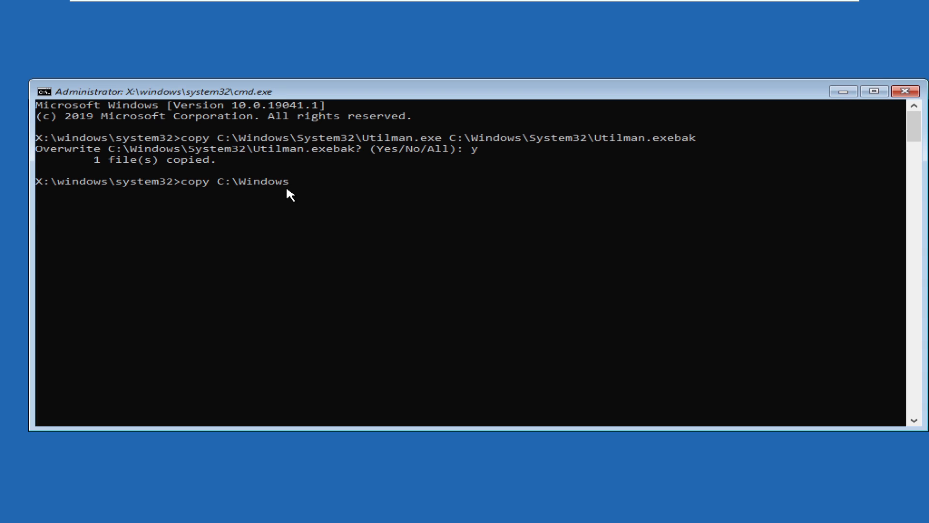
type("\\")
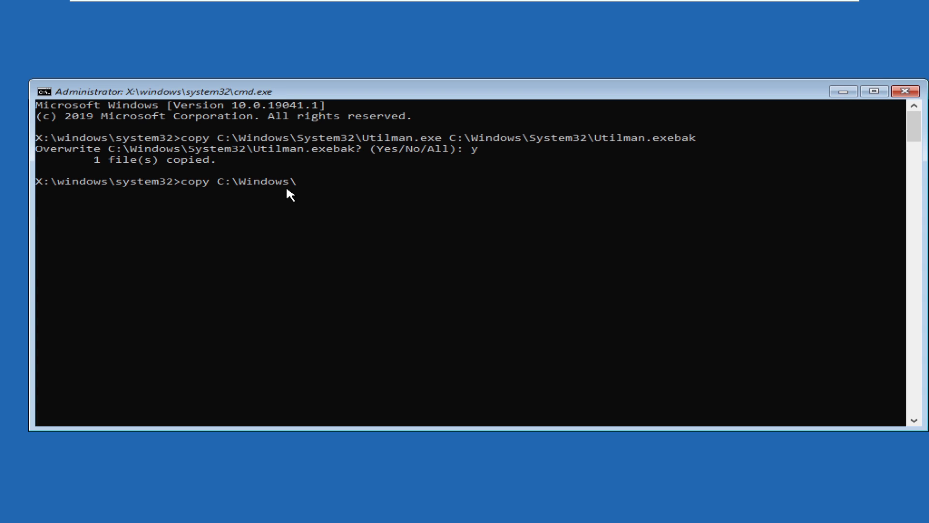
type("system32")
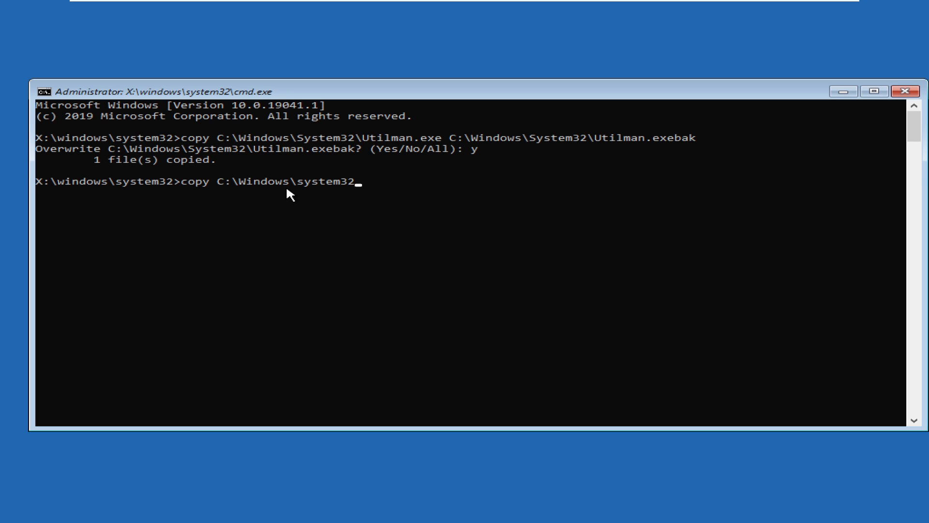
type("\\")
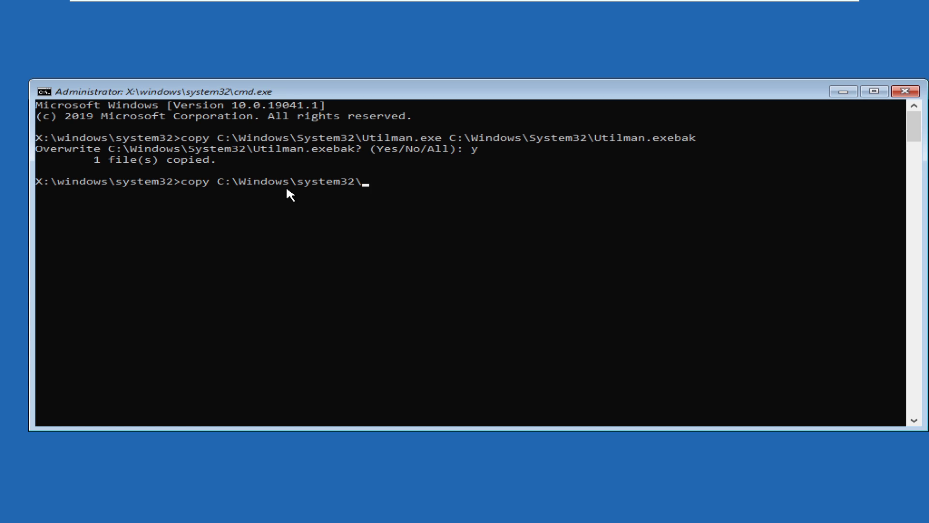
type("cmd.exe")
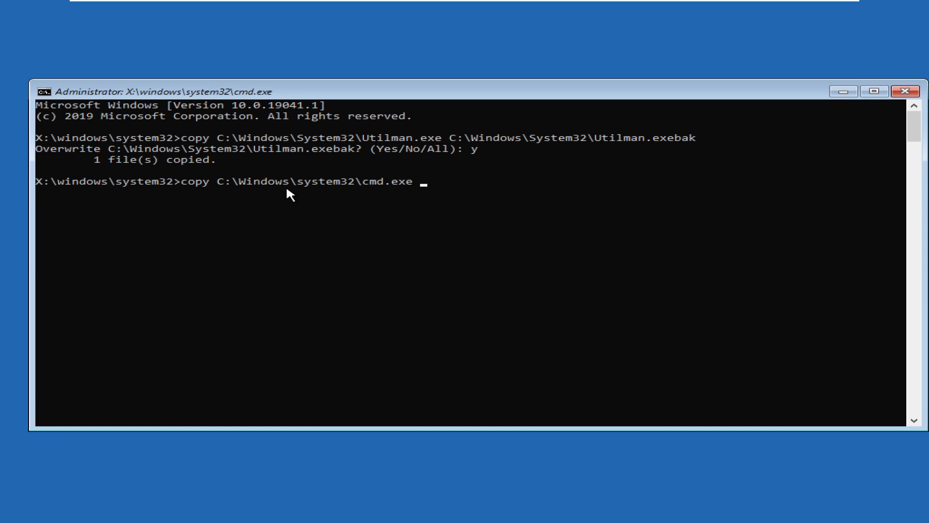
type("C:\\")
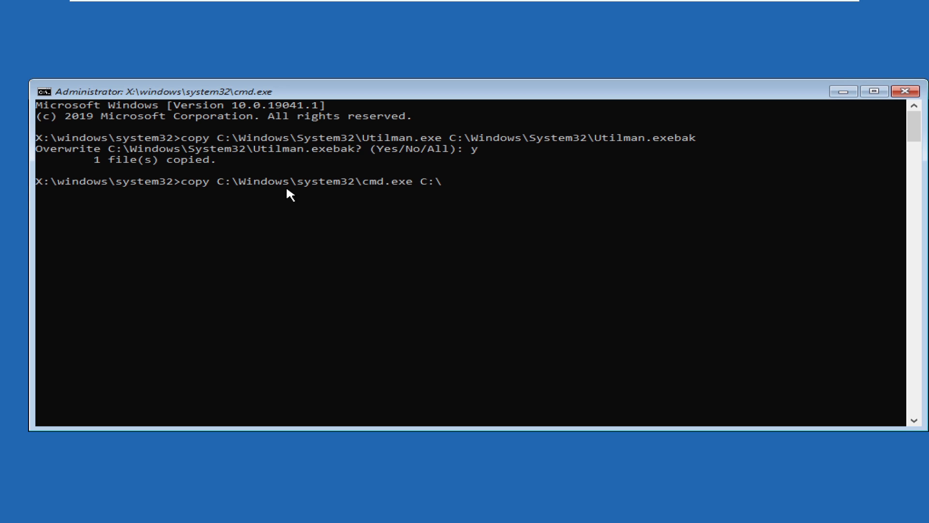
type("Windows\\")
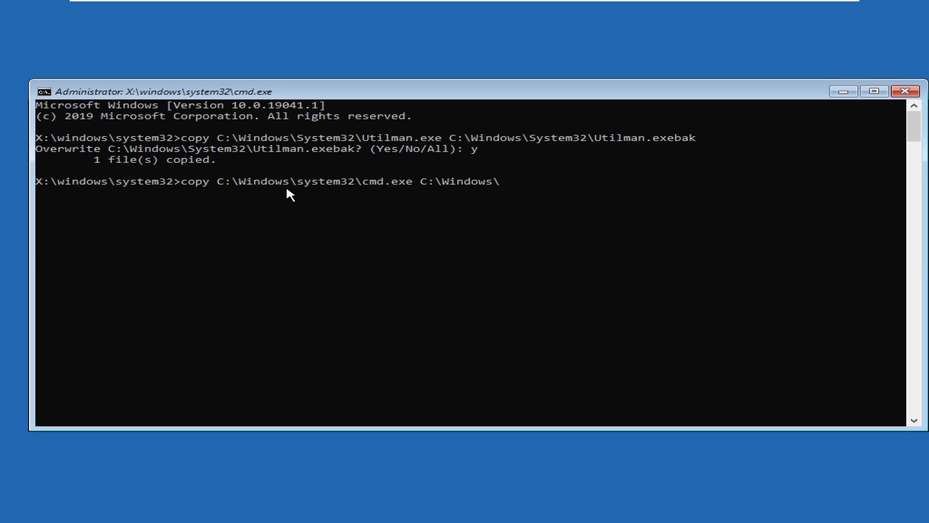
type("System32\\")
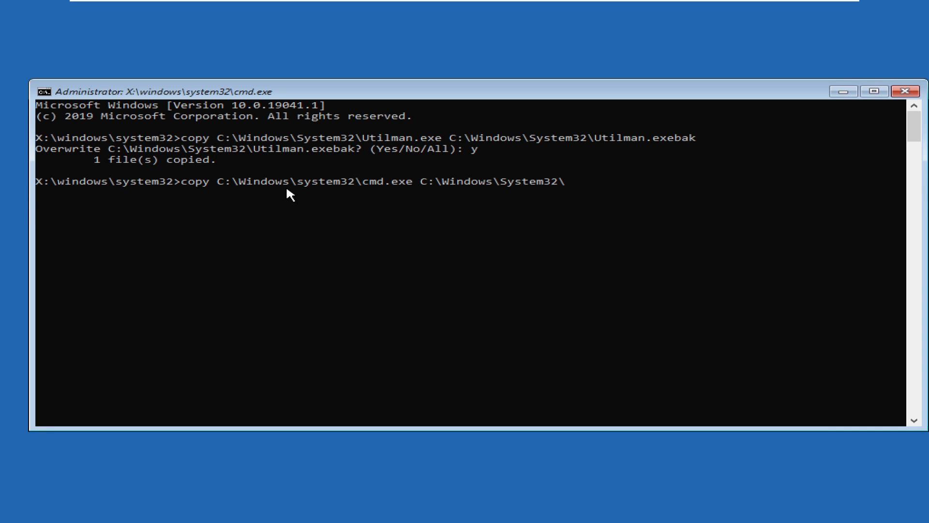
type("Utilman.exe /")
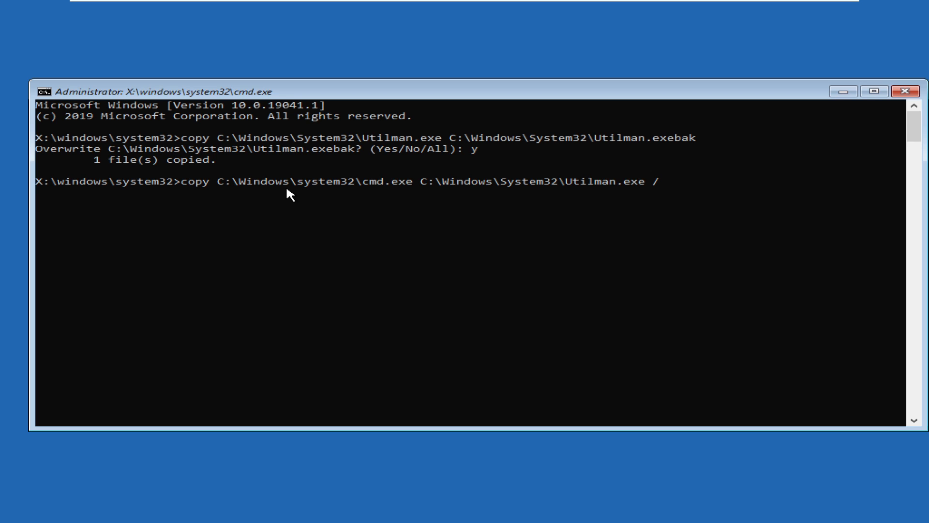
type("y")
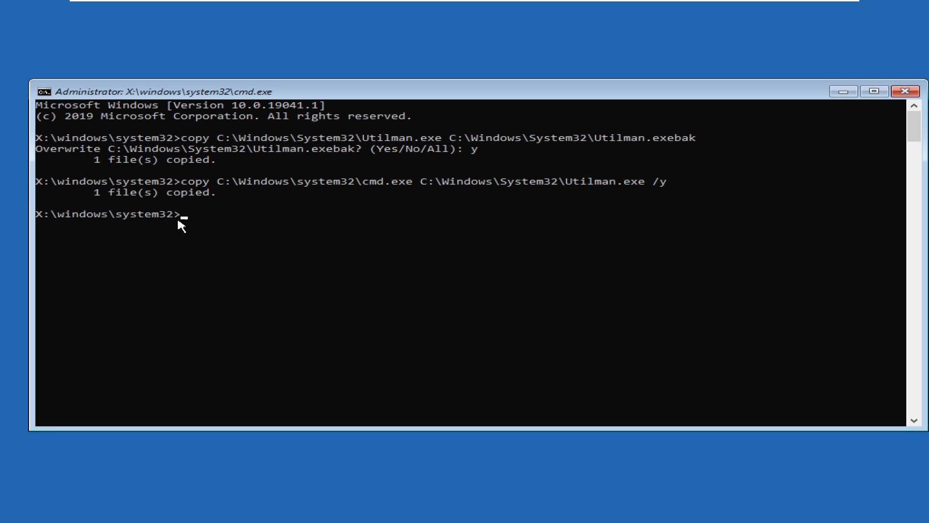
mouse_move(141, 200)
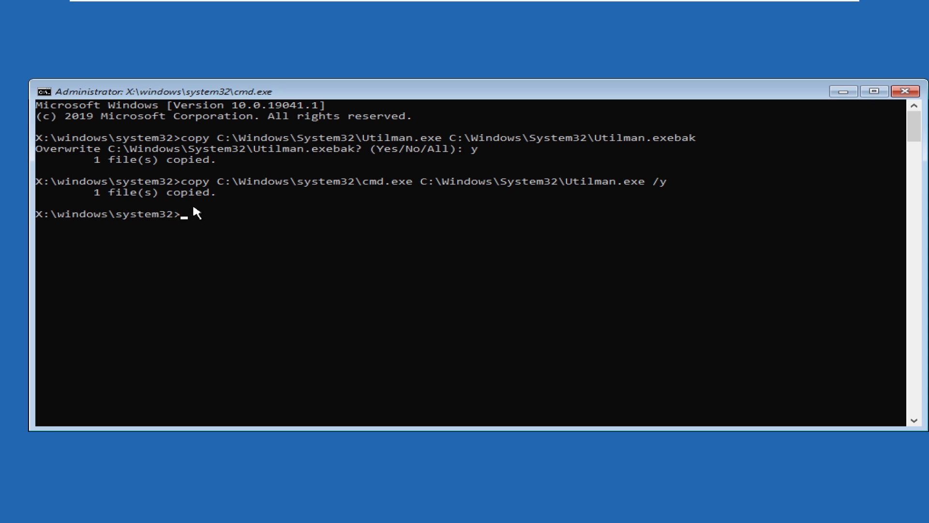
mouse_move(188, 206)
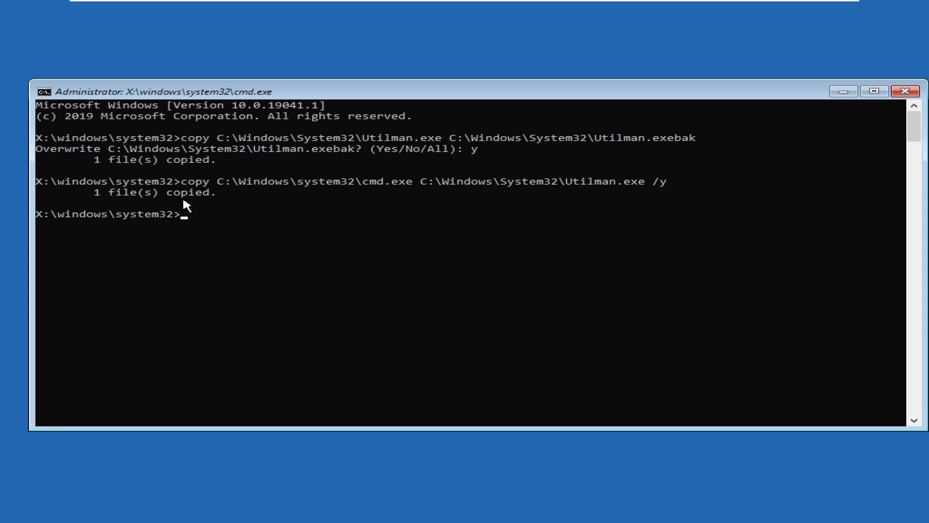
mouse_move(294, 230)
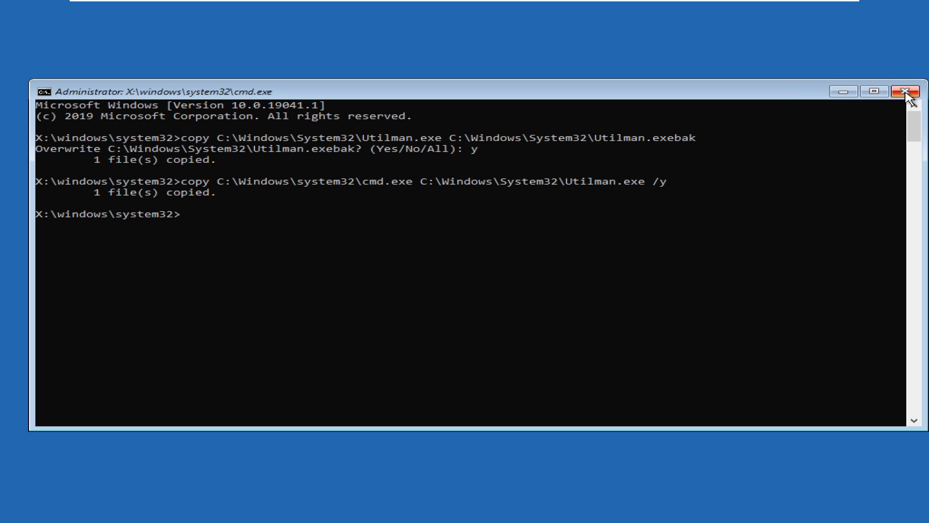
Step: Exit recovery to Windows 10 and launch the swapped-in Command Prompt via Ease of Access
left_click(917, 90)
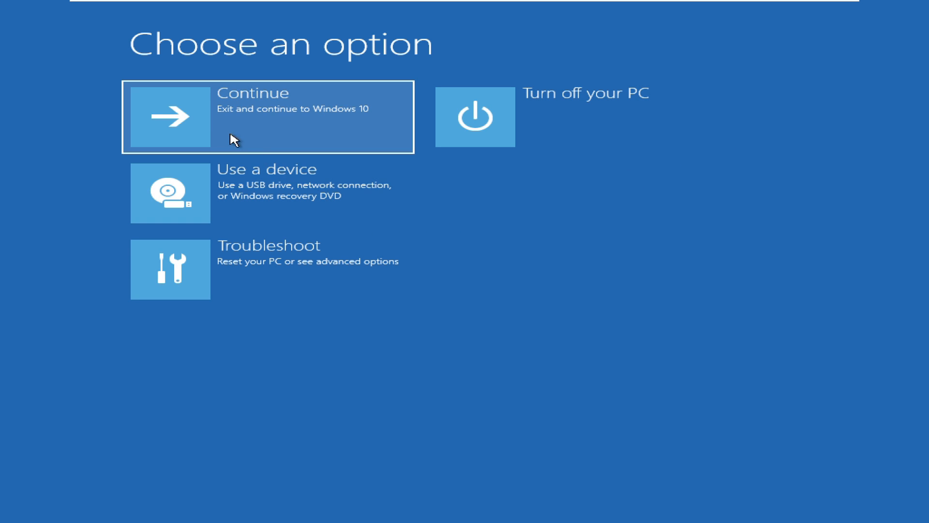
left_click(170, 116)
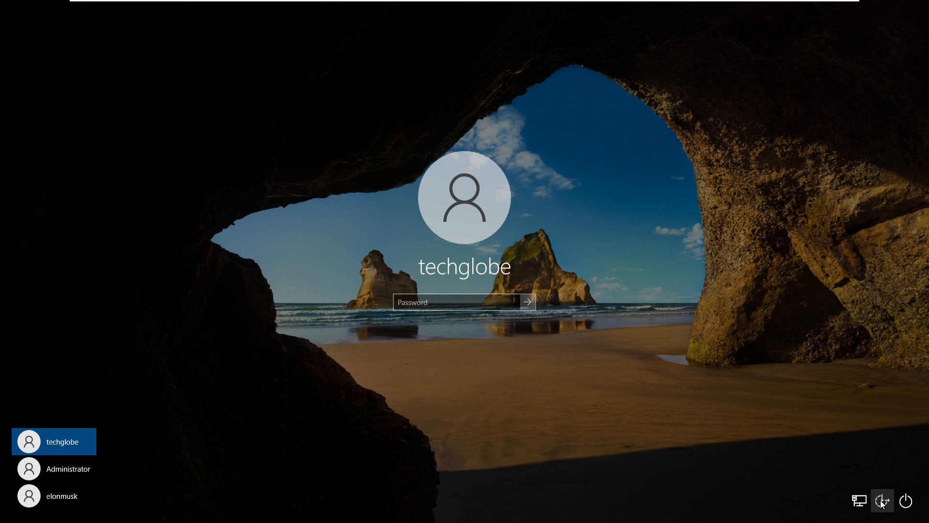
left_click(881, 500)
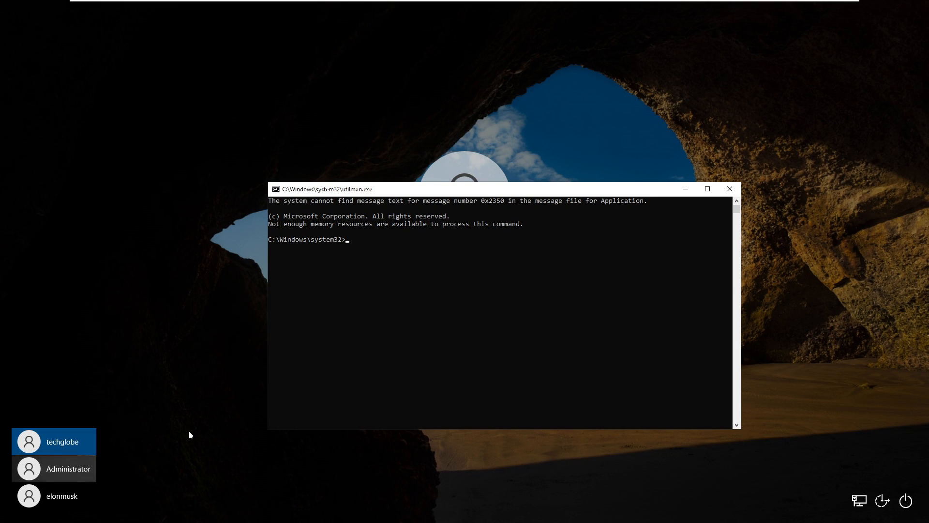
mouse_move(431, 251)
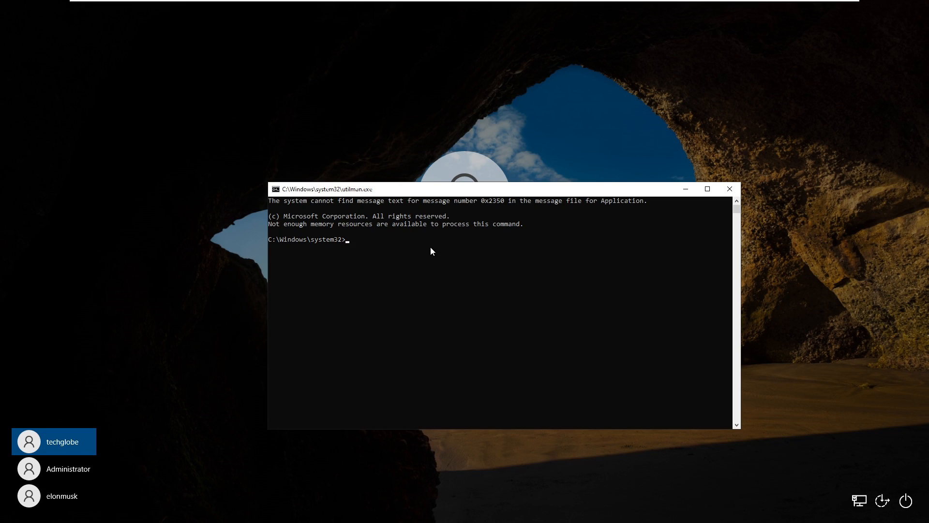
left_click(431, 248)
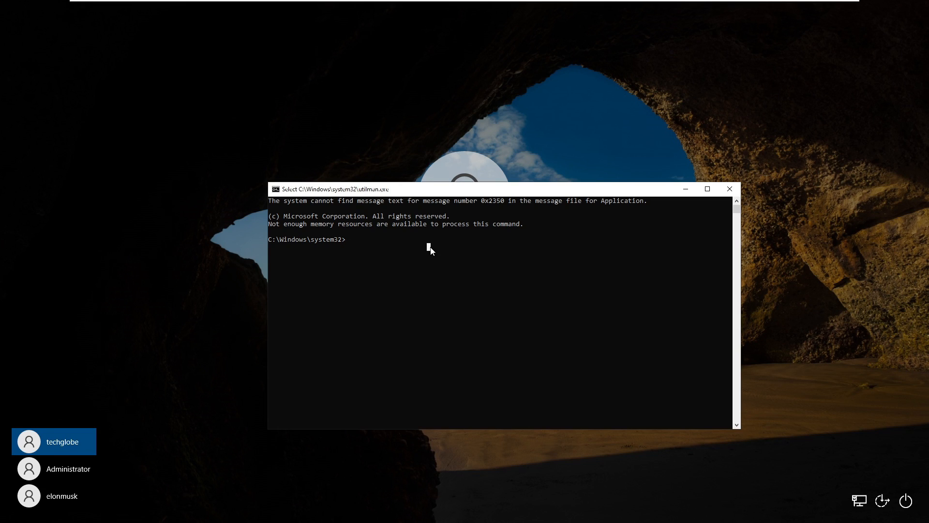
Step: List the administrators group with net localgroup administrators
type("net")
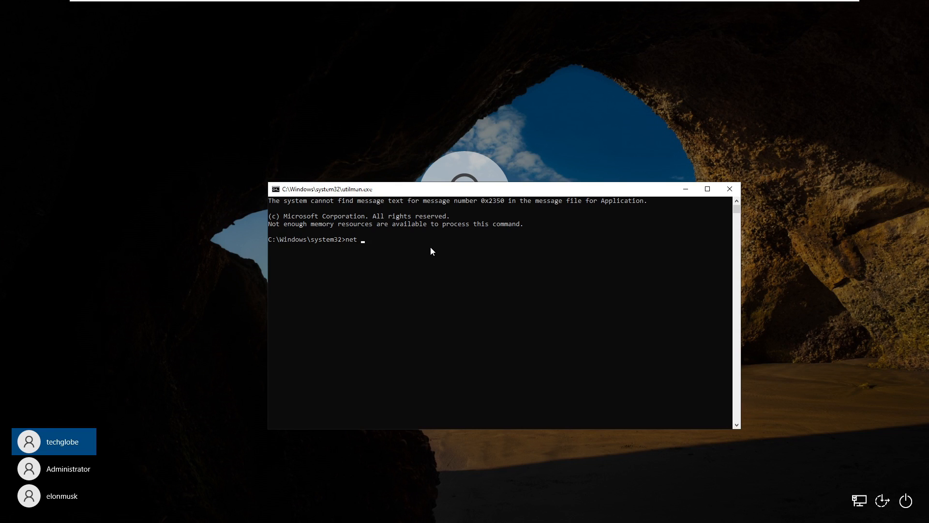
type("loca")
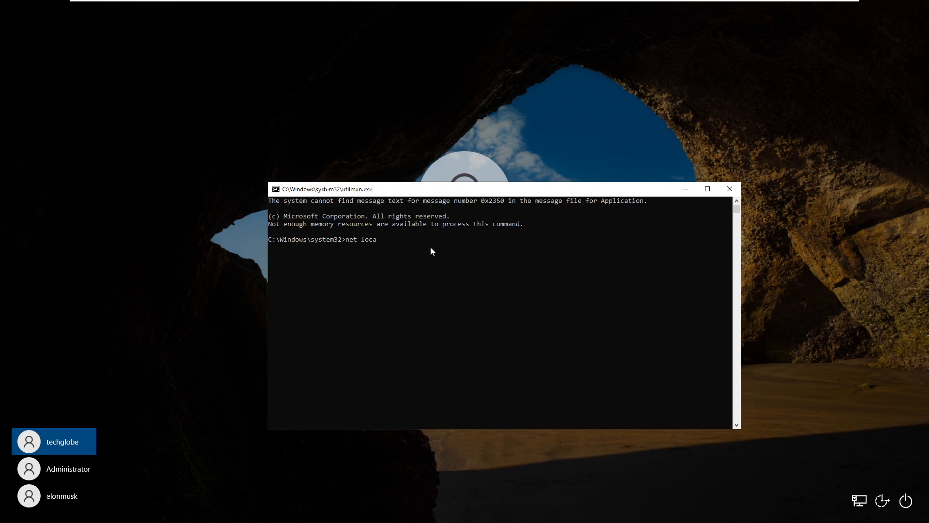
type("lgroup a")
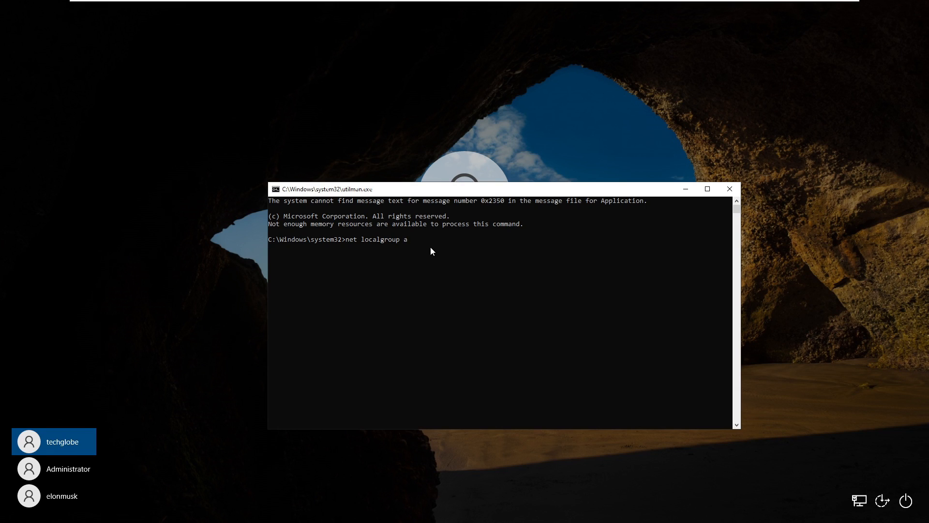
type("dministrators")
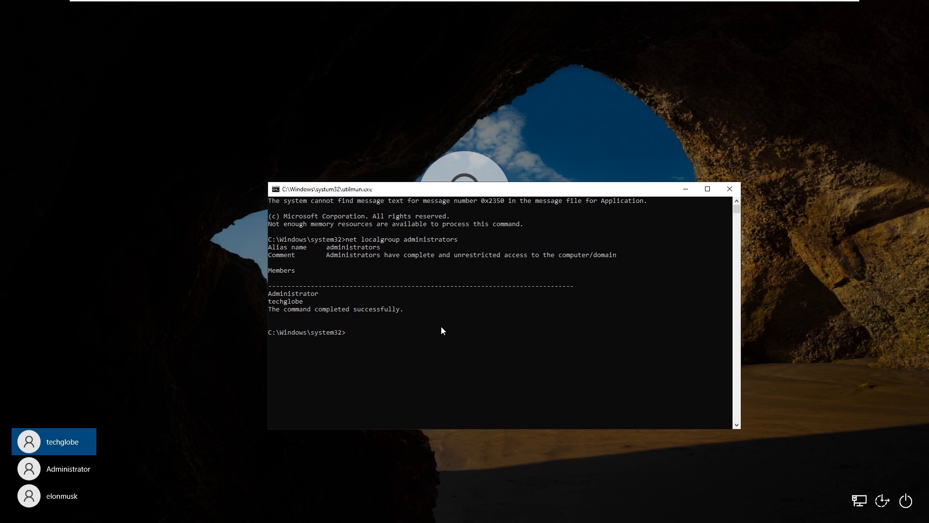
Step: Reset the techglobe password with net user techglobe *, entering it twice
type("net")
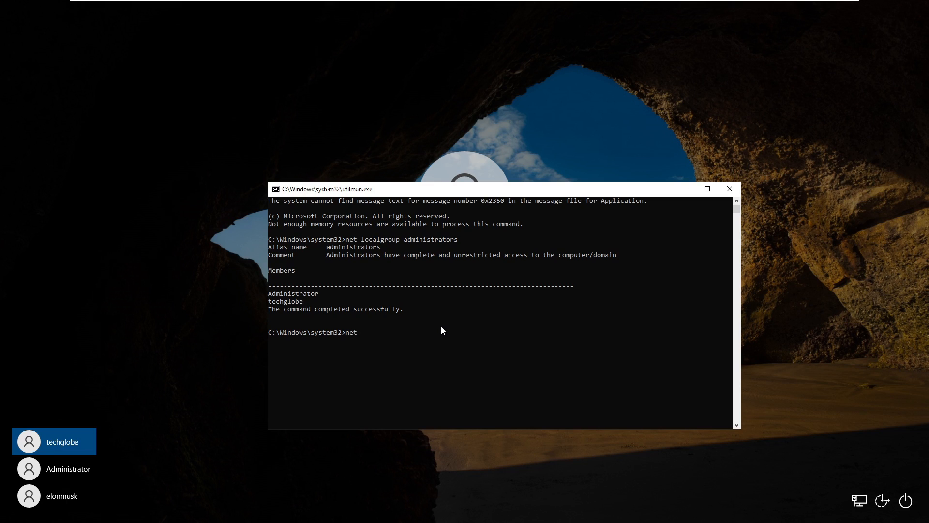
type("user")
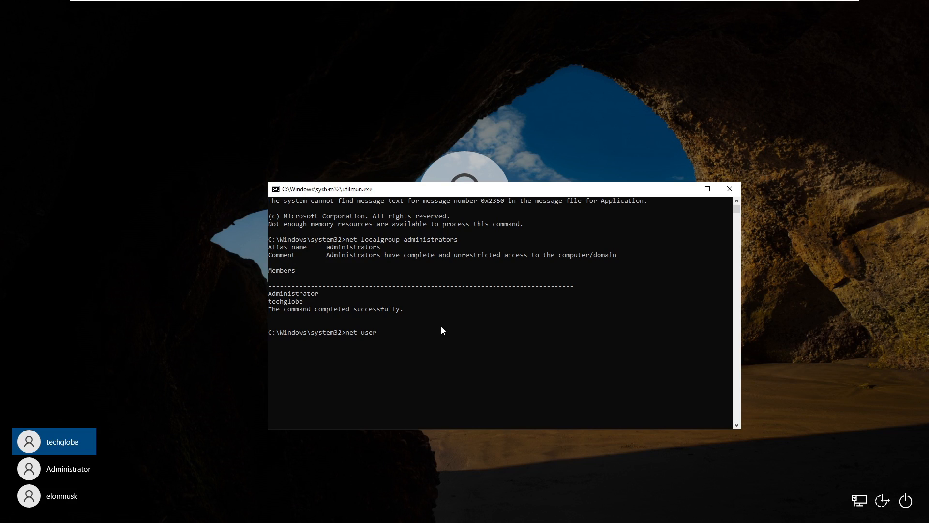
type("techglobe")
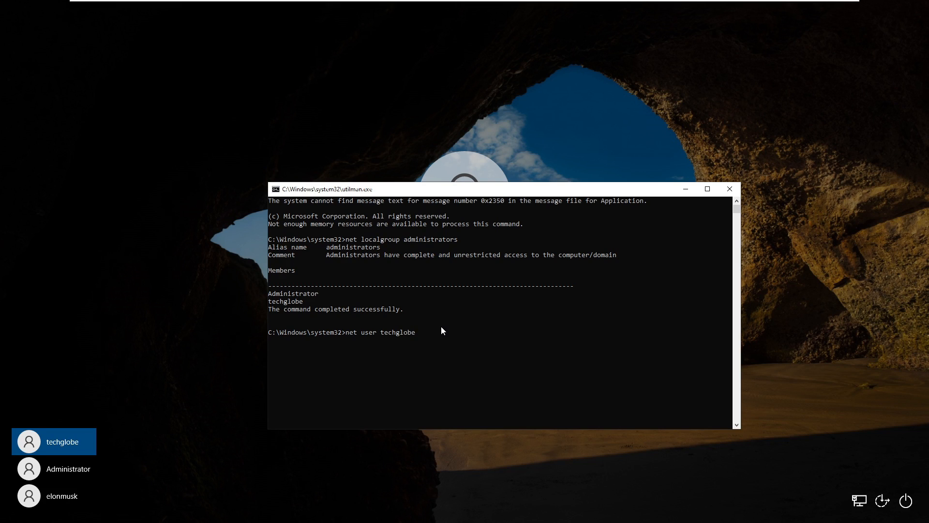
type("*")
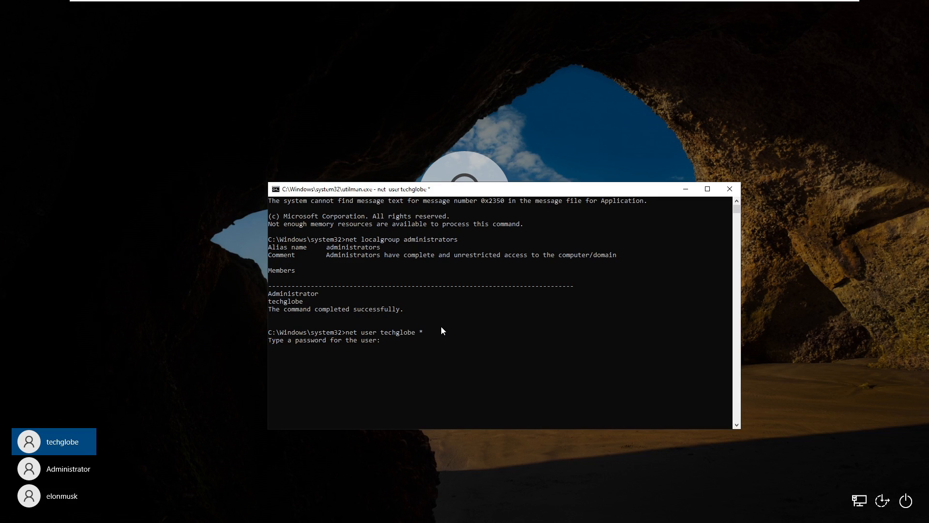
key("enter")
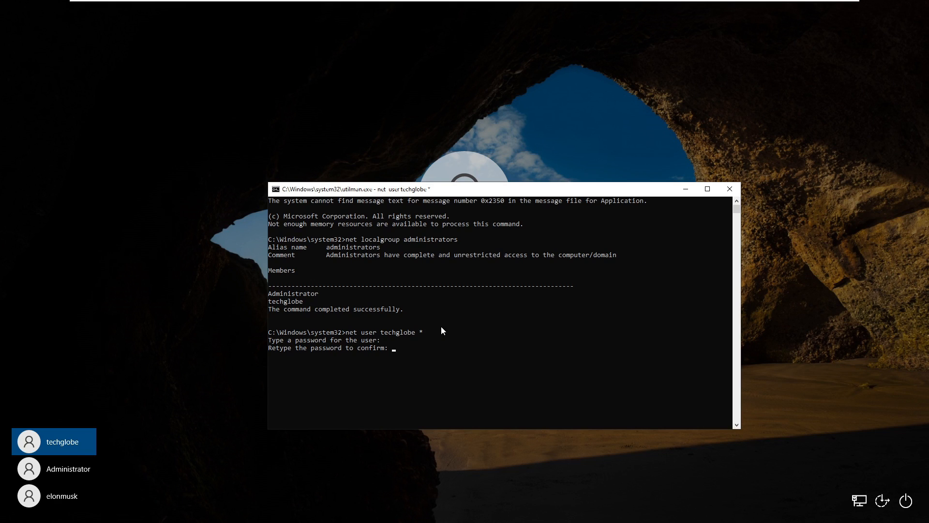
key("enter")
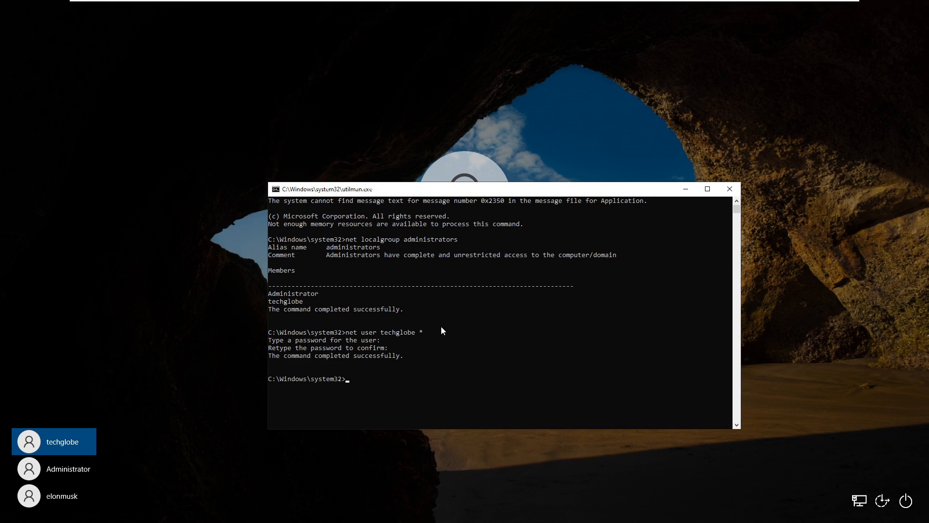
mouse_move(365, 380)
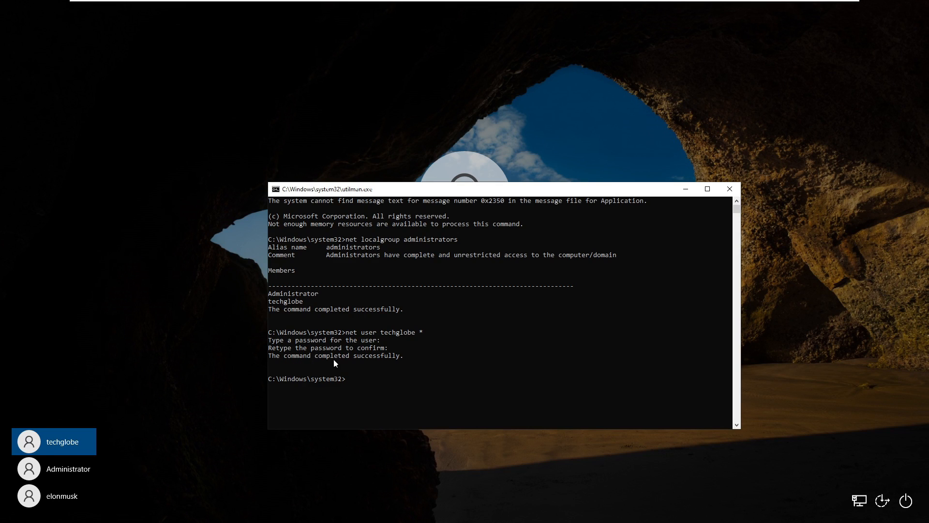
mouse_move(470, 213)
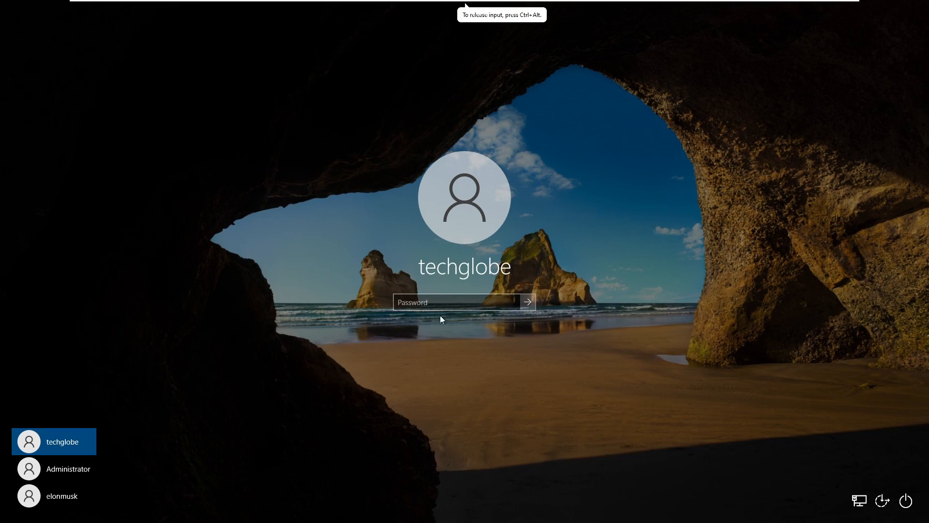
Step: Enter the new techglobe password on the logon screen and submit it
left_click(456, 301)
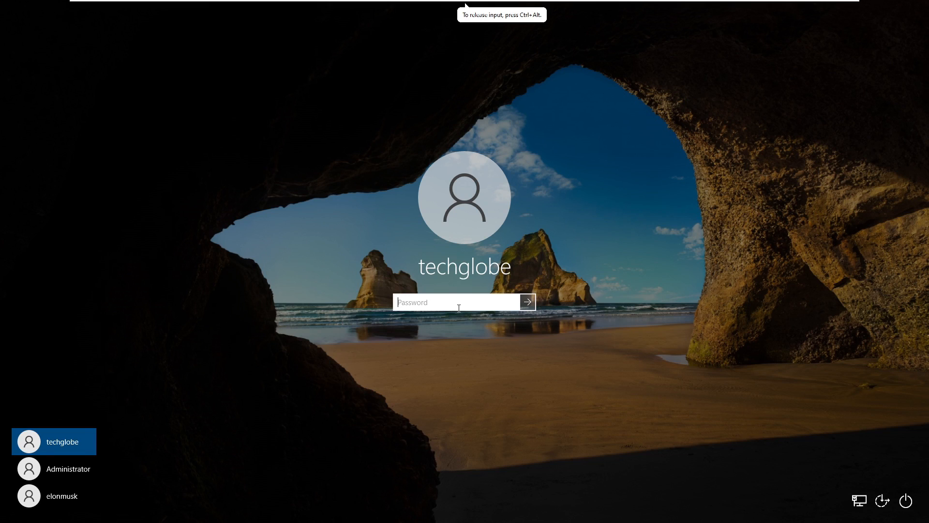
type("••")
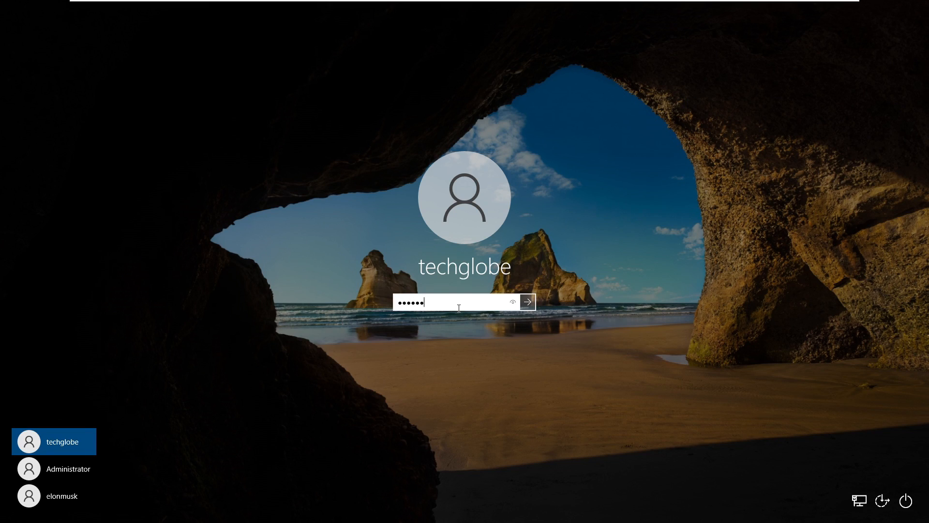
left_click(526, 301)
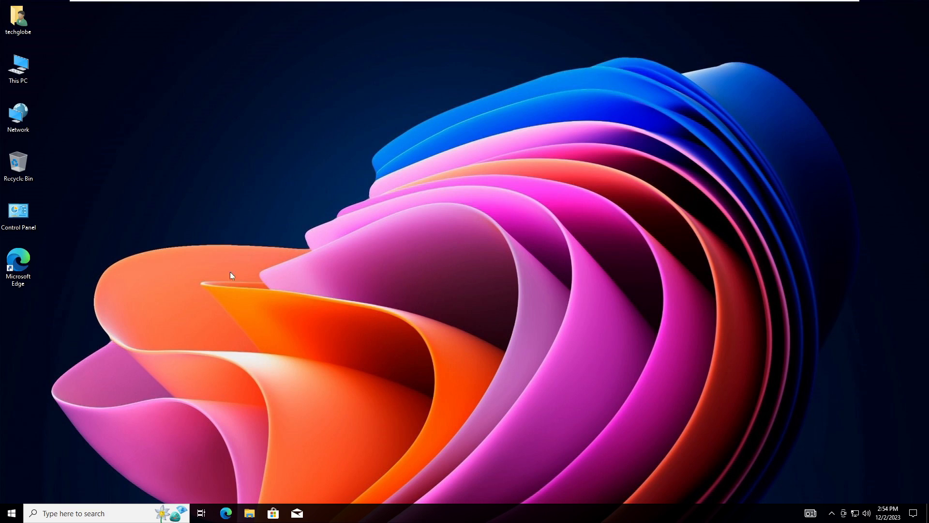
mouse_move(430, 224)
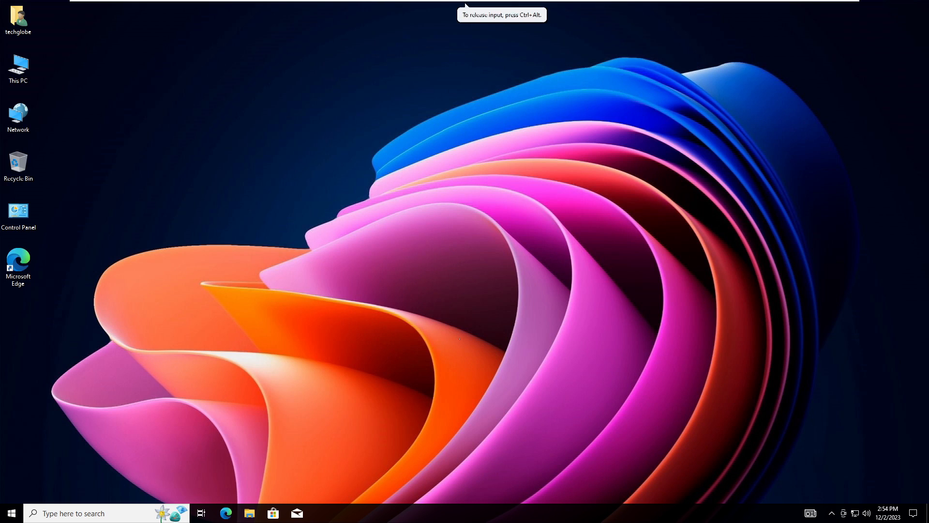
mouse_move(496, 283)
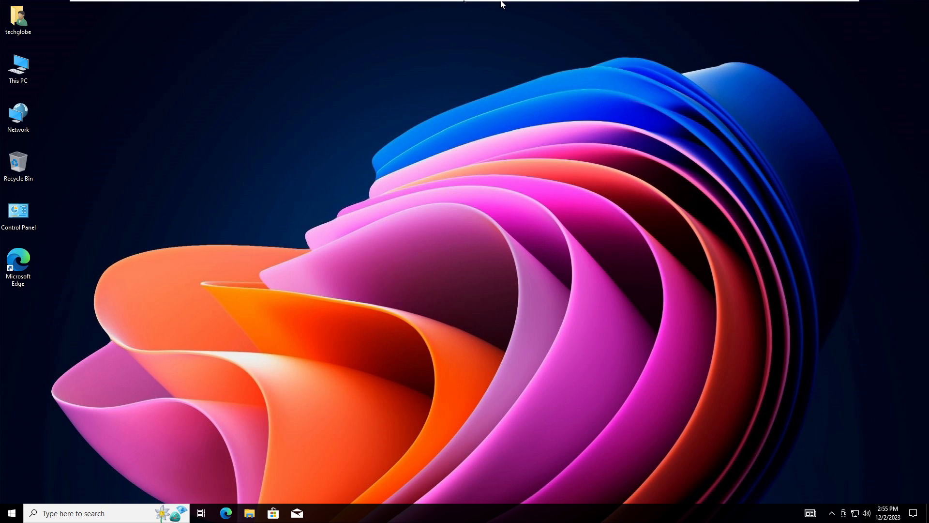
mouse_move(662, 233)
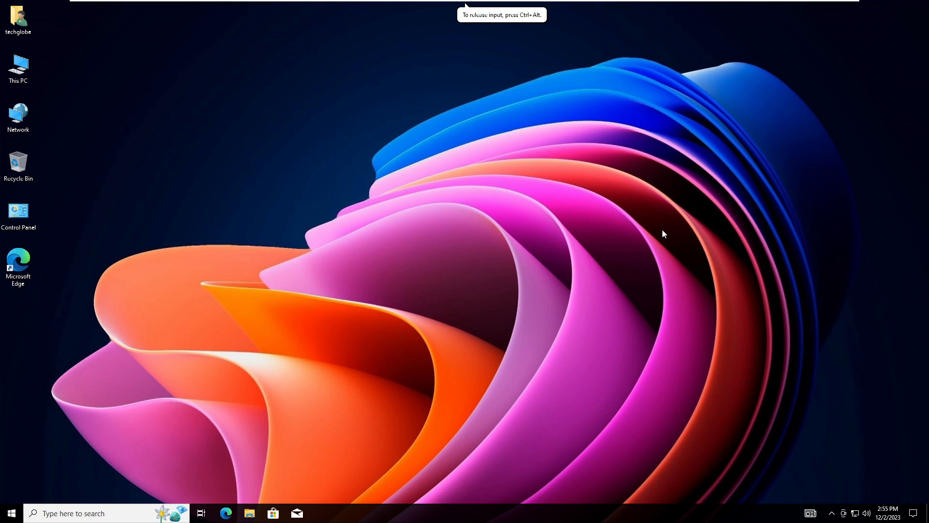
mouse_move(633, 235)
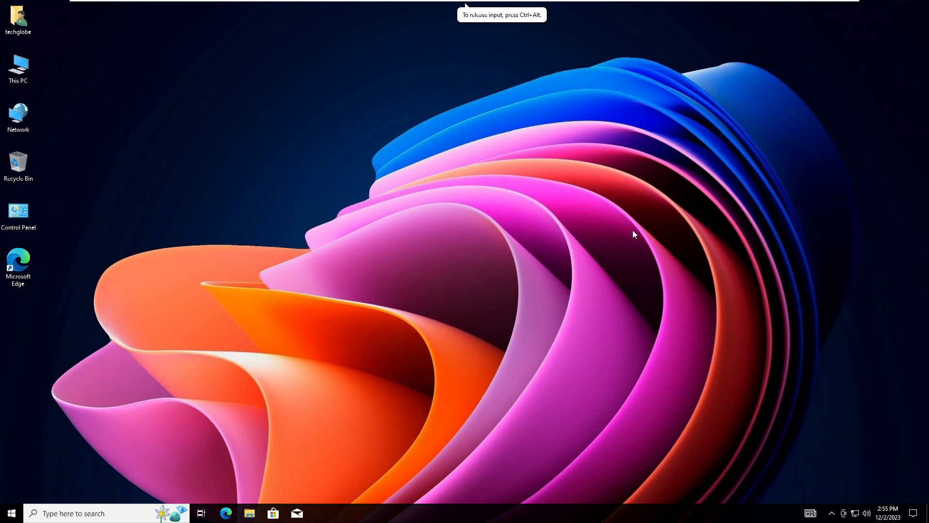
Step: Expand the Shut Down Windows dropdown to show Switch user, Sign out, Shut down, Restart
left_click(461, 195)
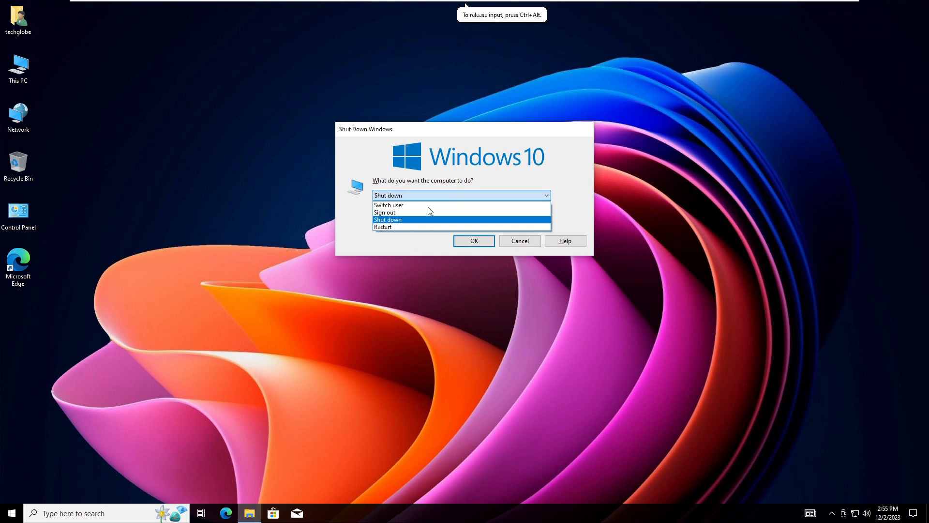